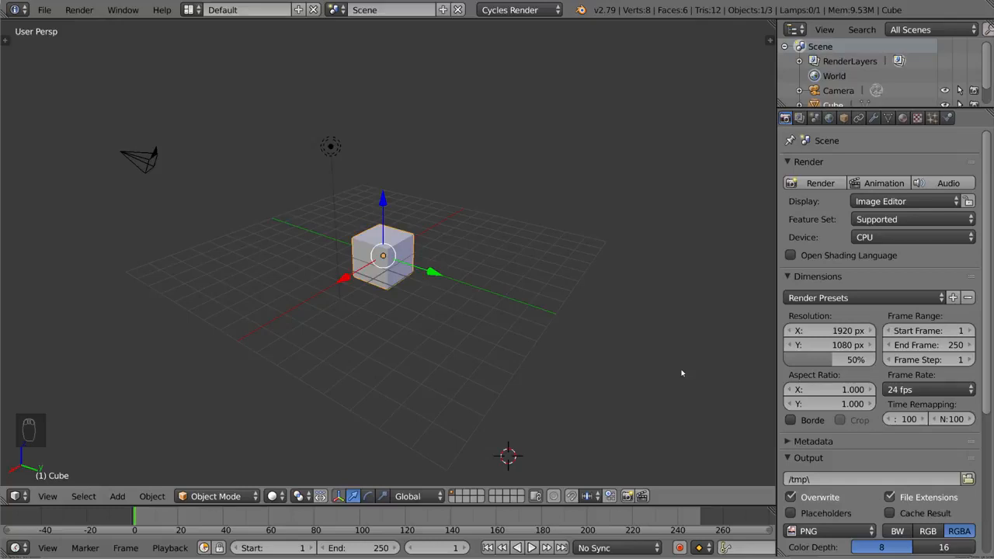
mouse_move(580, 270)
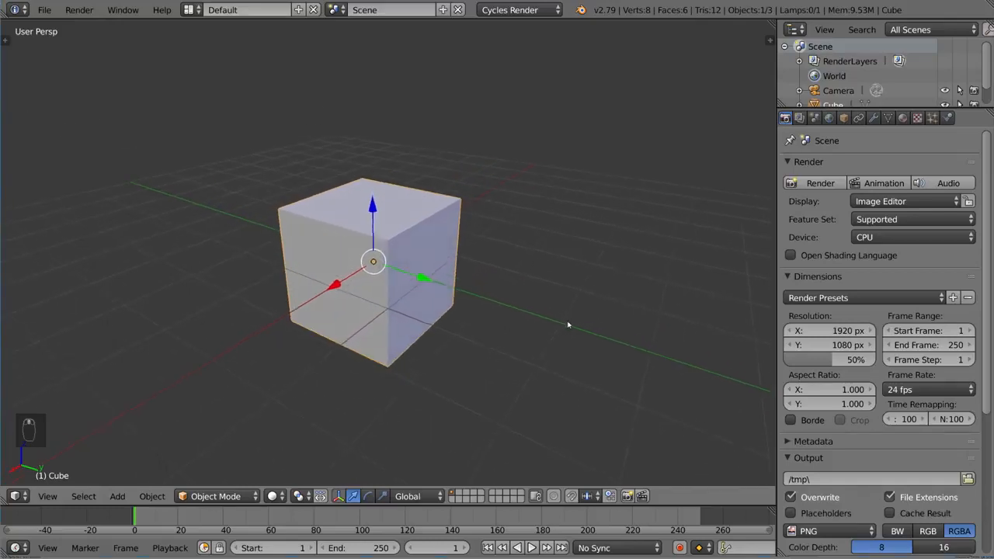
Step: Orbit the viewport for a closer look at the default cube at the origin
drag(567, 325, 360, 274)
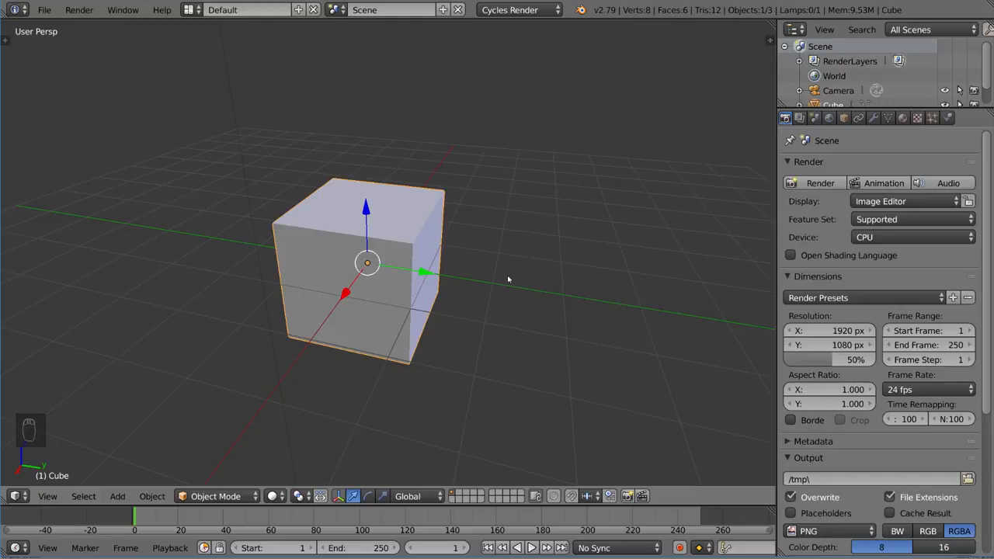
mouse_move(508, 290)
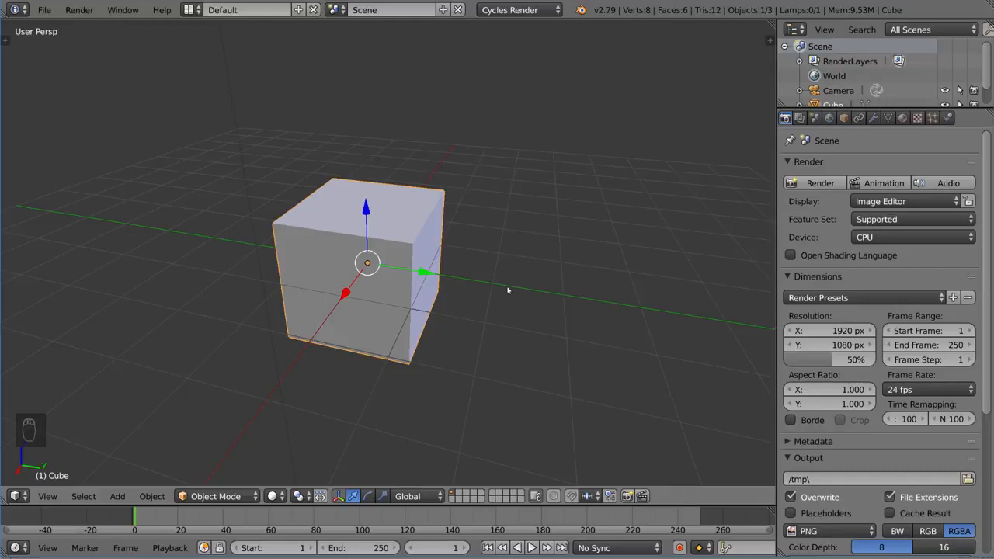
mouse_move(443, 241)
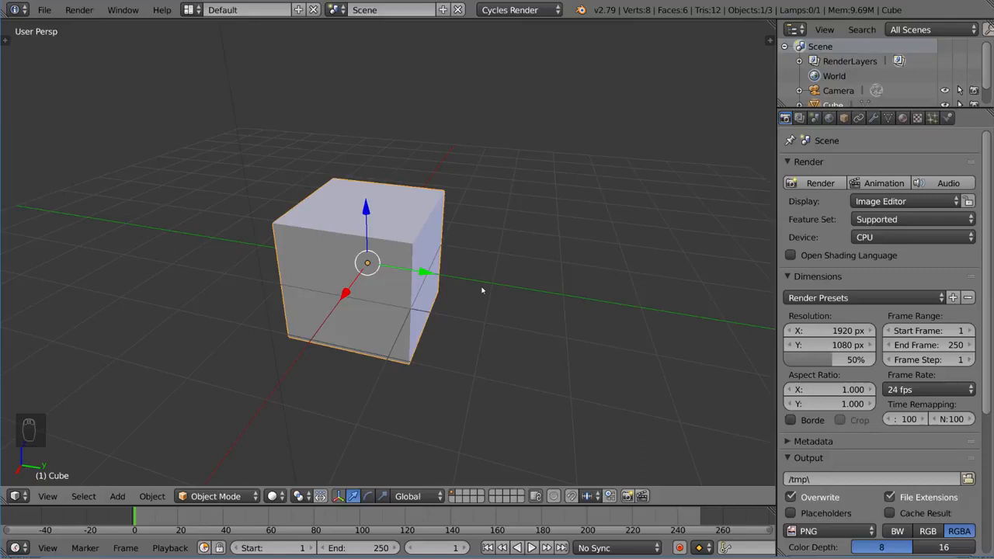
Step: Grab the cube's mesh in Edit Mode and move it aside, leaving the origin at scene center
key(Tab)
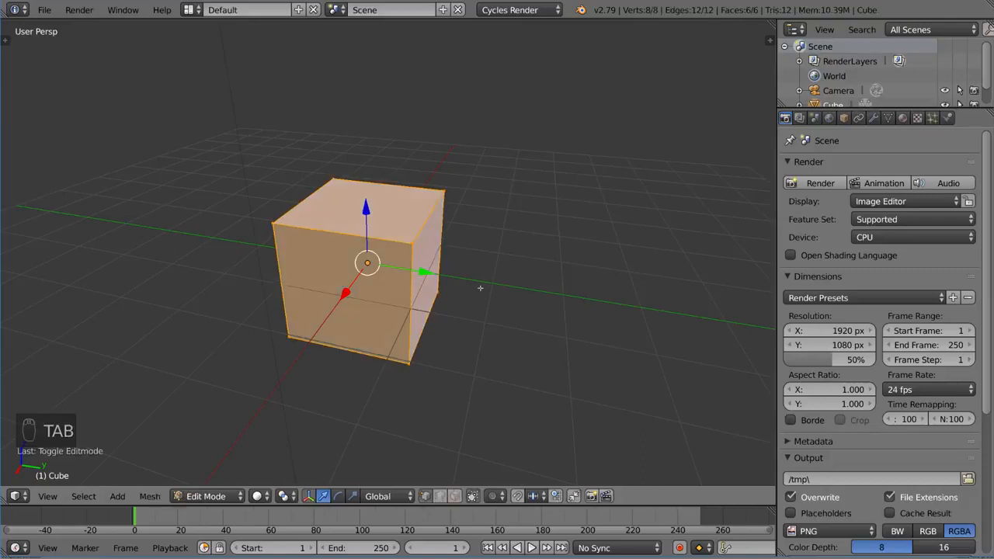
key(Tab)
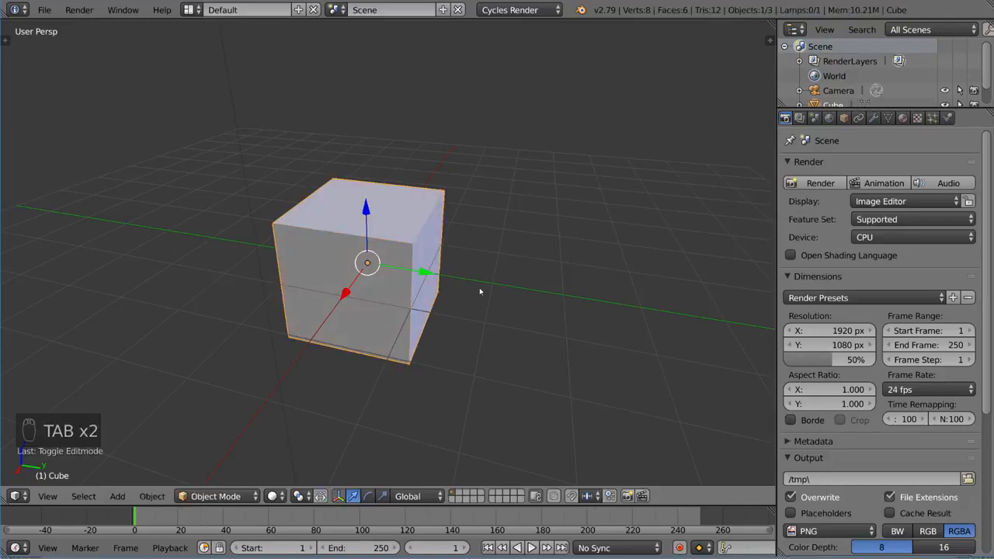
key(g)
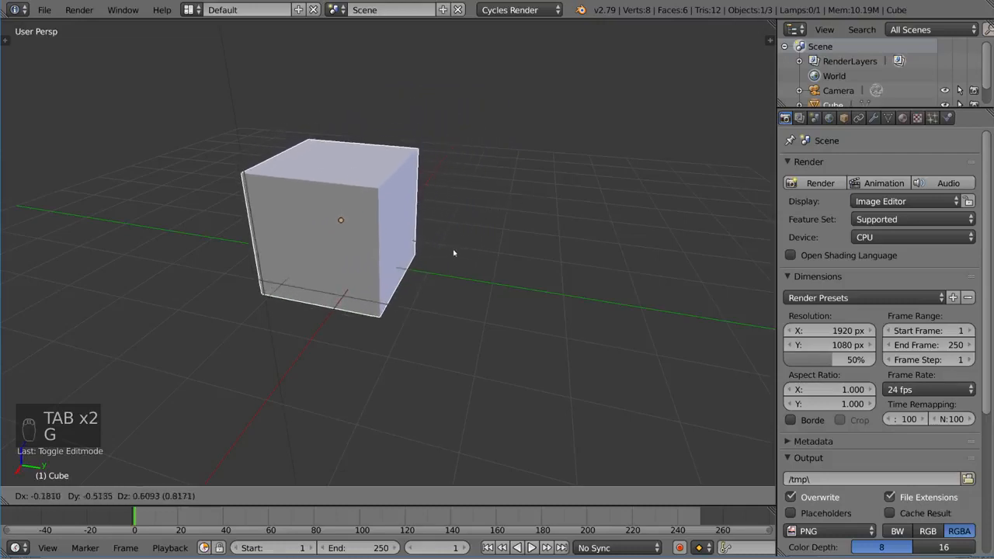
key(Tab)
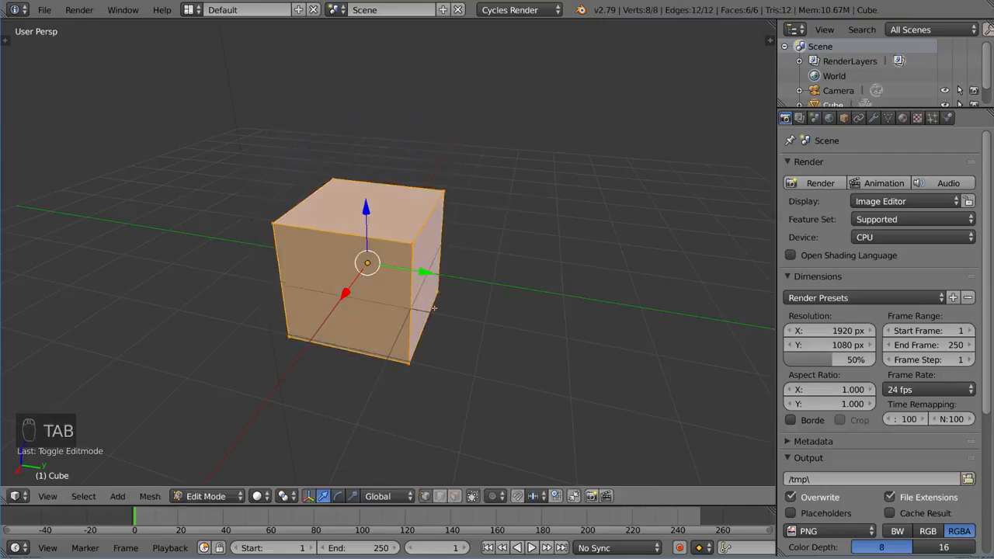
key(g)
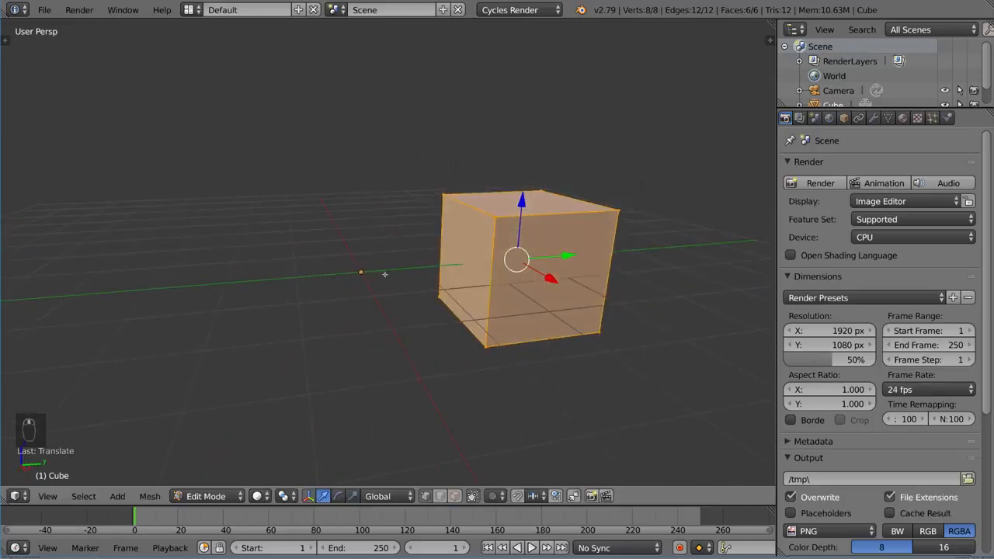
key(Tab)
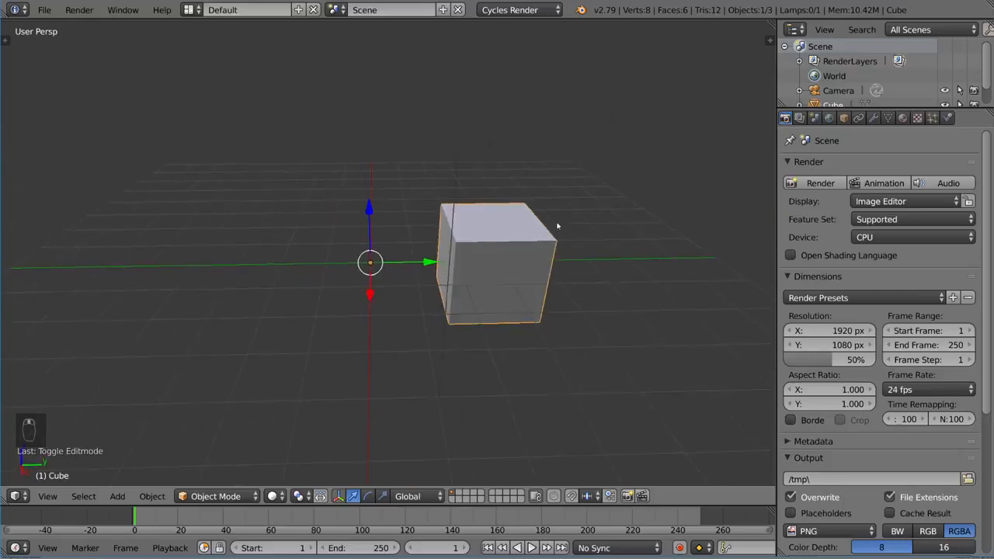
key(r)
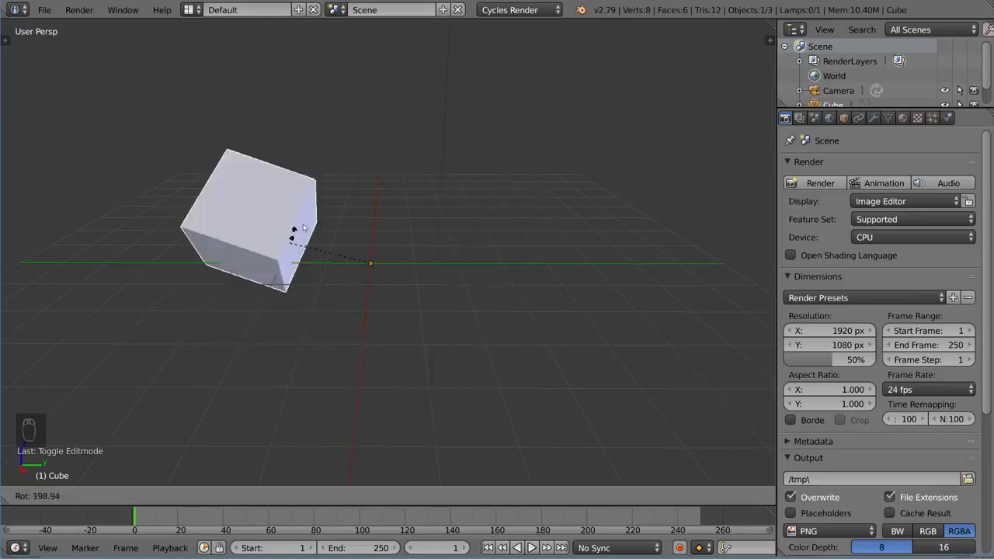
drag(294, 233, 469, 172)
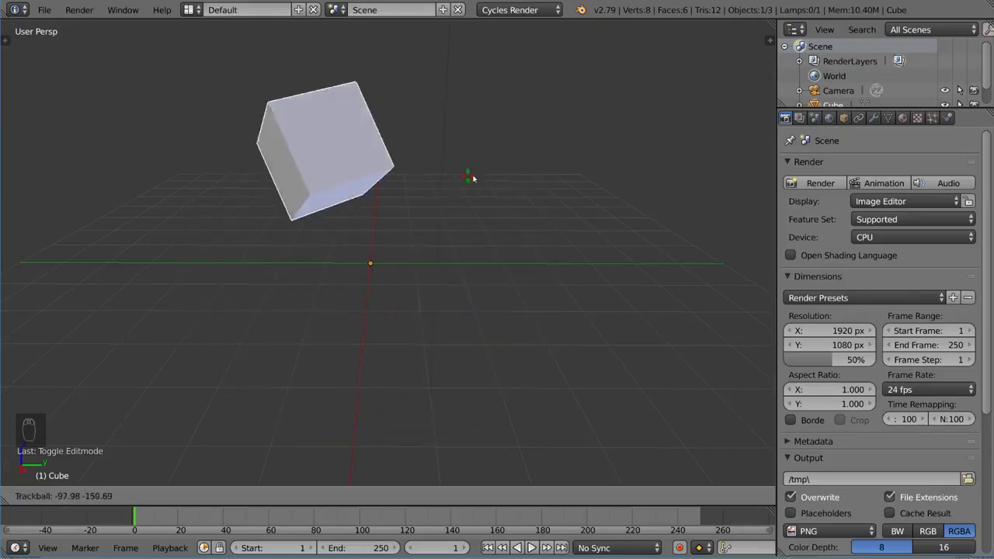
drag(466, 175, 532, 249)
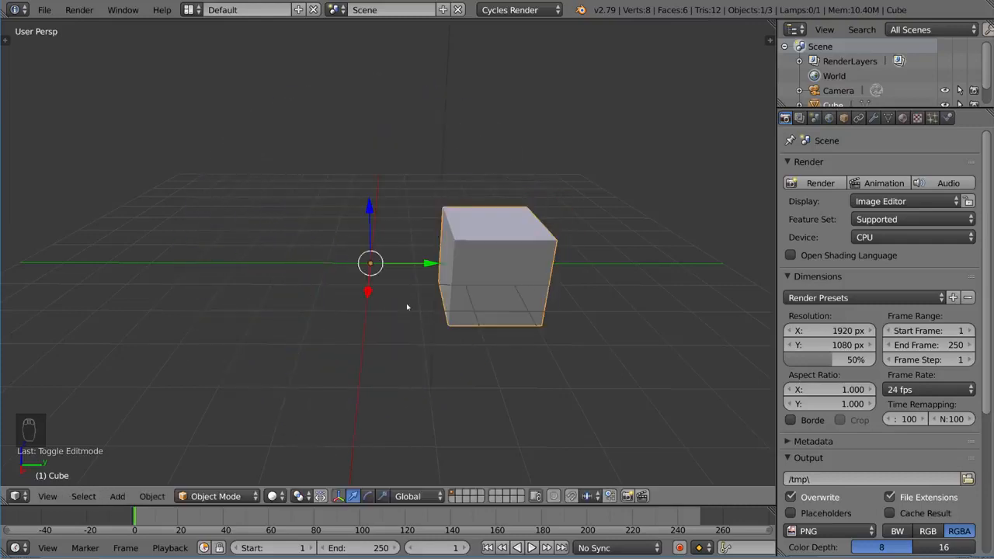
mouse_move(588, 255)
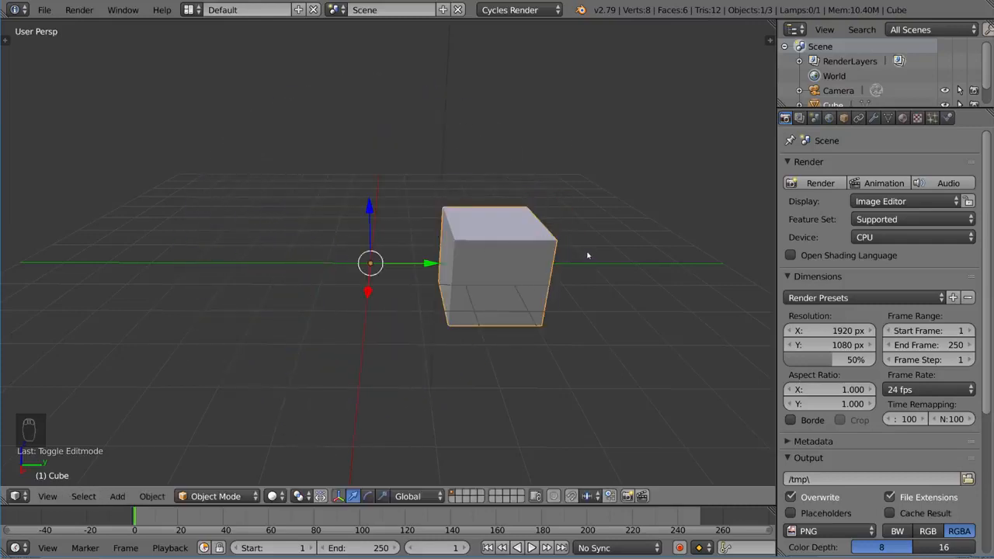